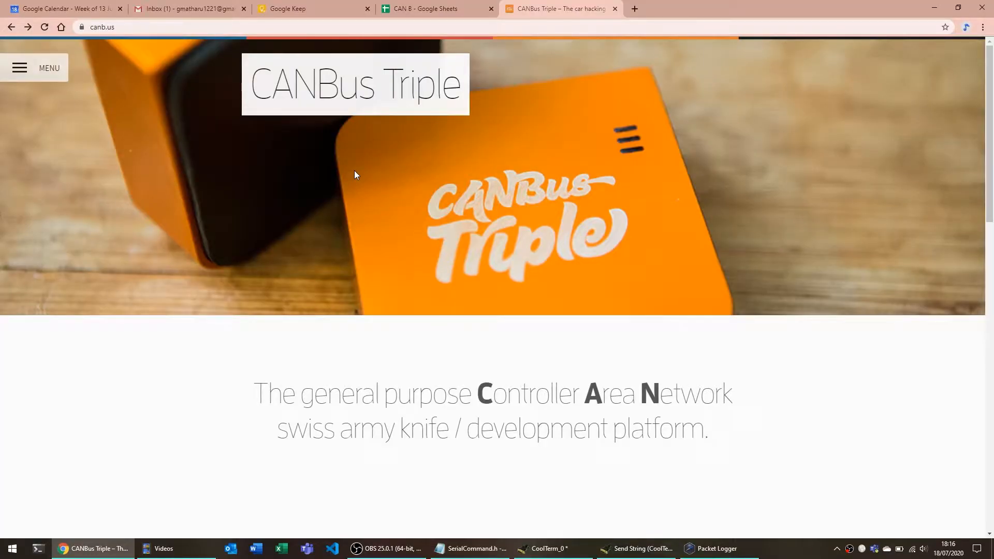
Open the canb.us side menu listing News, Store, Getting Started and Documentation.
click(19, 68)
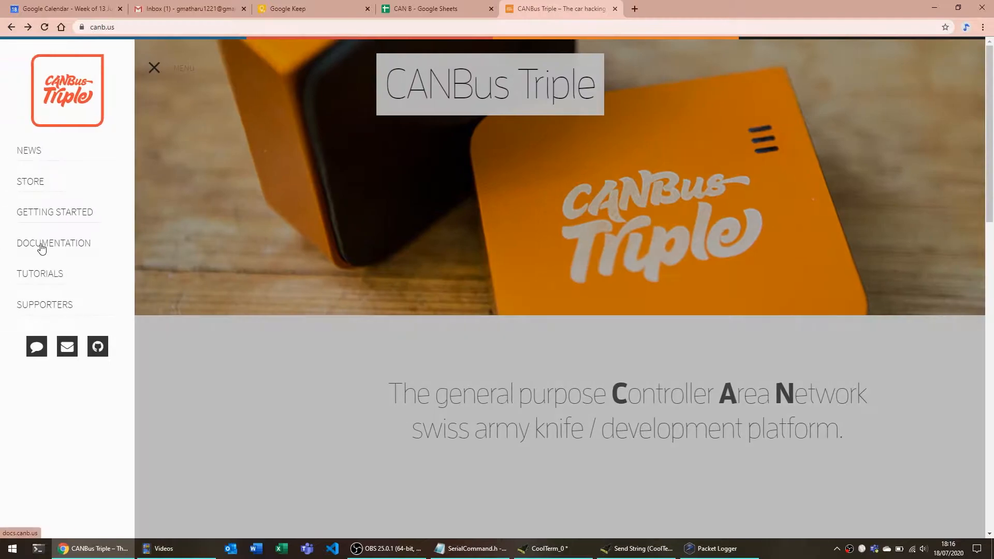
Open Getting Started and skim kit contents, firmware links and setup instructions.
click(54, 212)
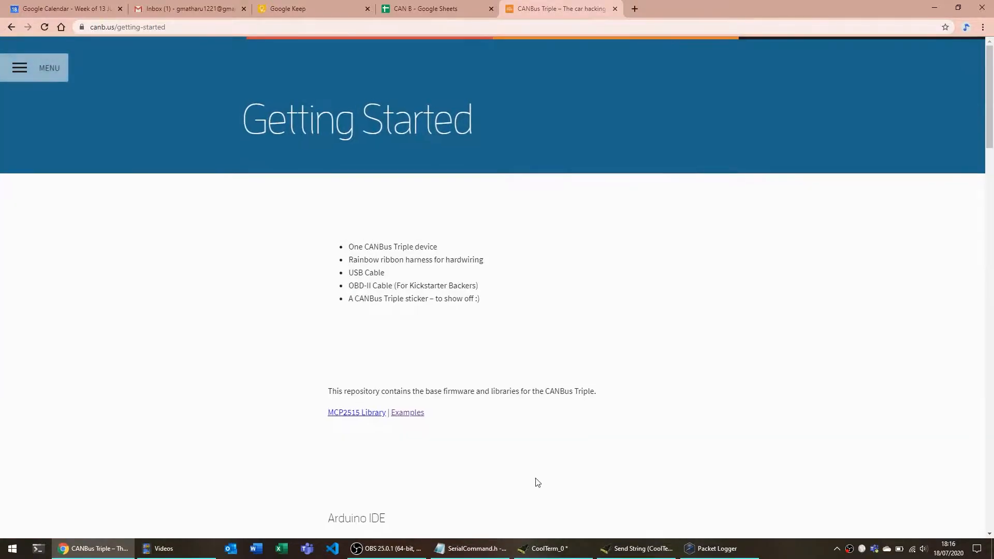
scroll(down, 3)
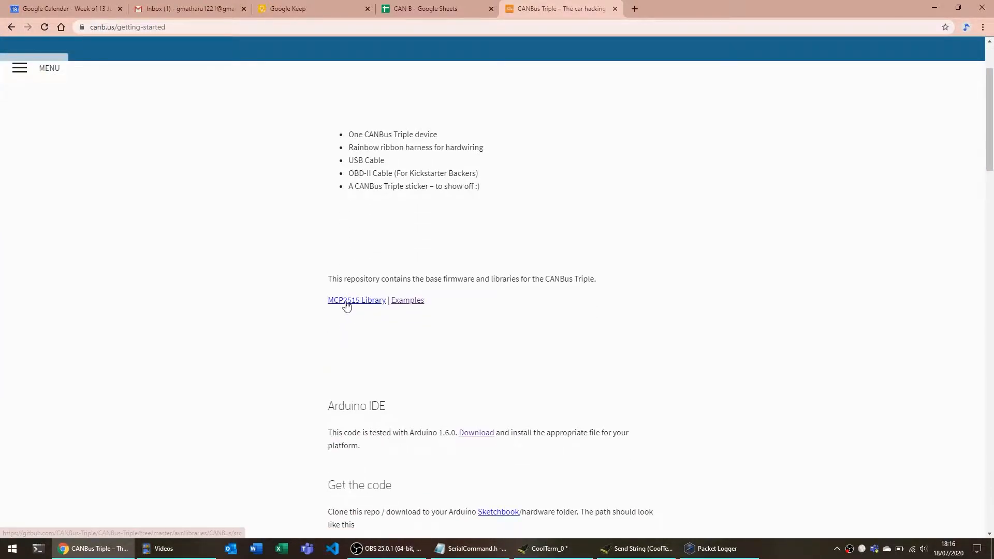
scroll(down, 3)
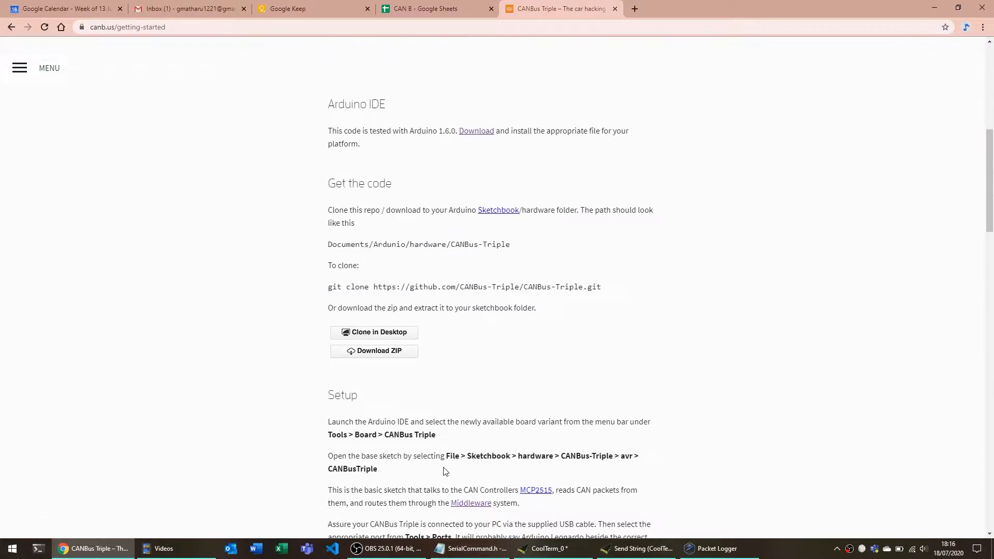
mouse_move(653, 361)
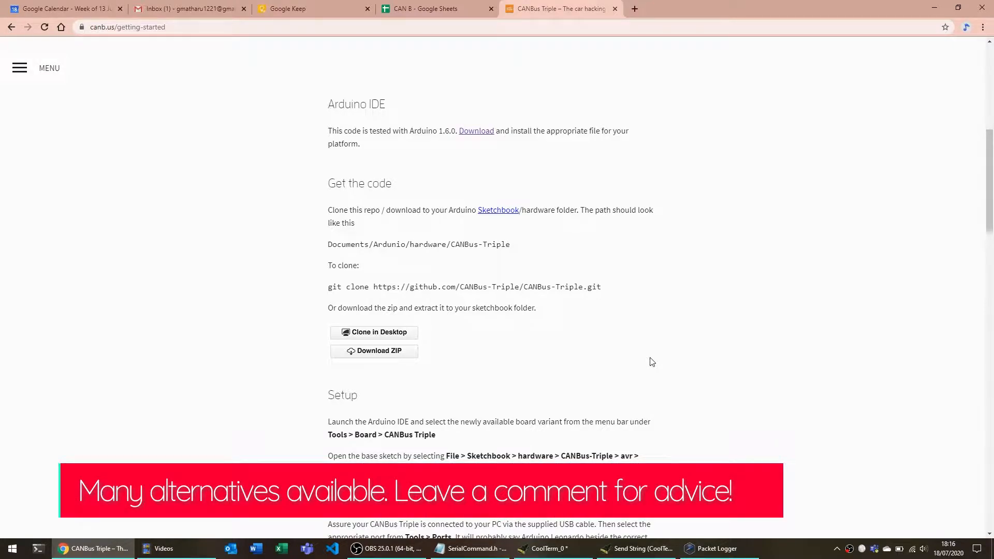
scroll(up, 3)
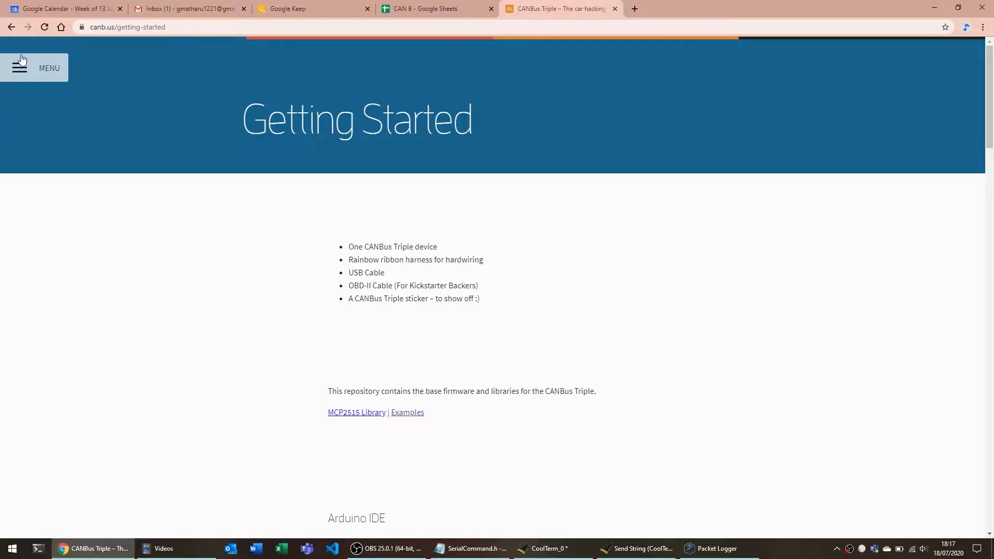
Bring SerialCommand.h to the front, nudge its window, and scroll through the commands.
click(469, 549)
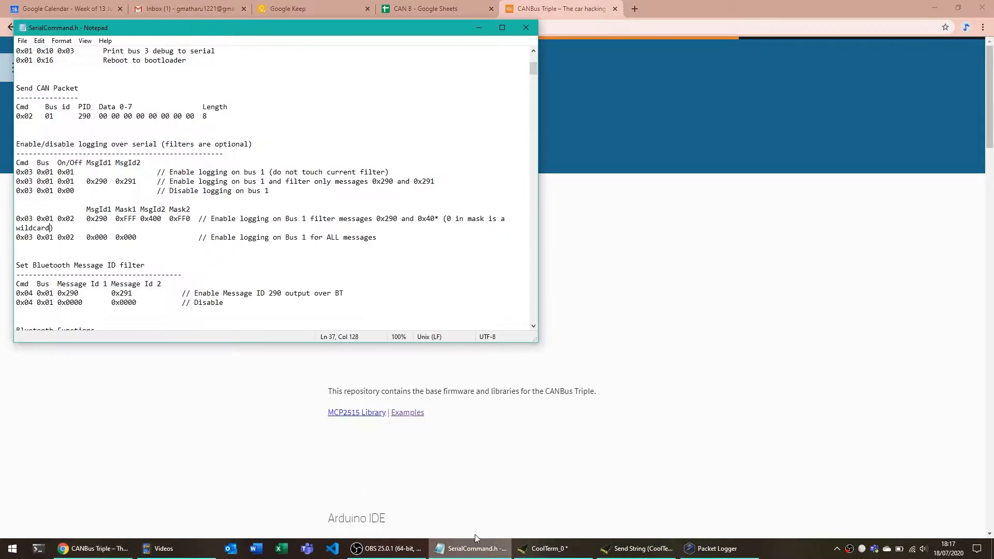
drag(254, 27, 273, 41)
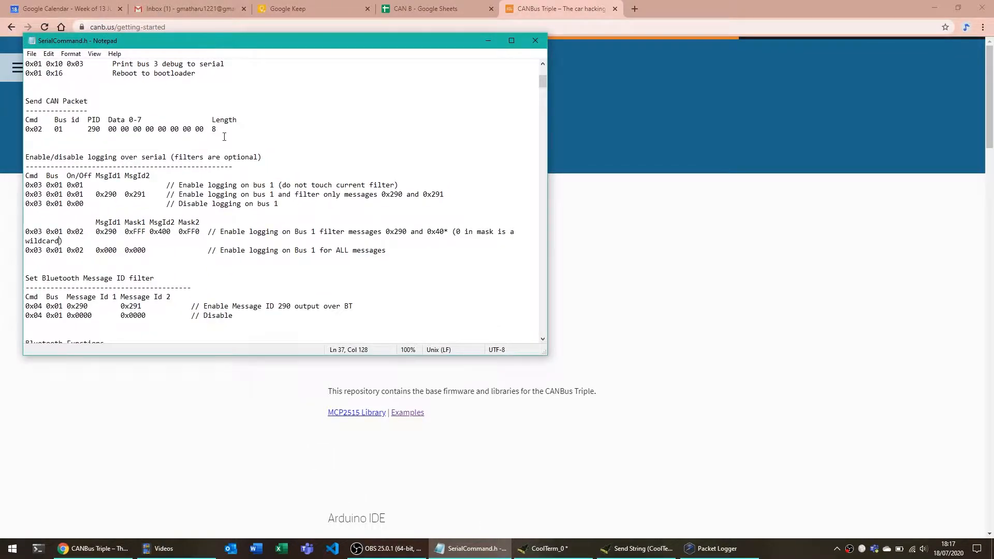
scroll(up, 3)
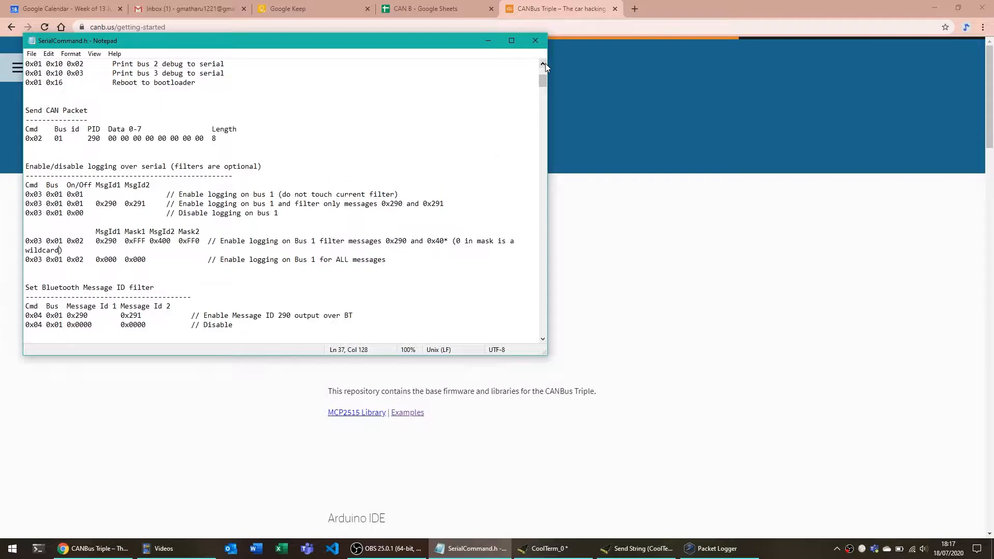
scroll(up, 3)
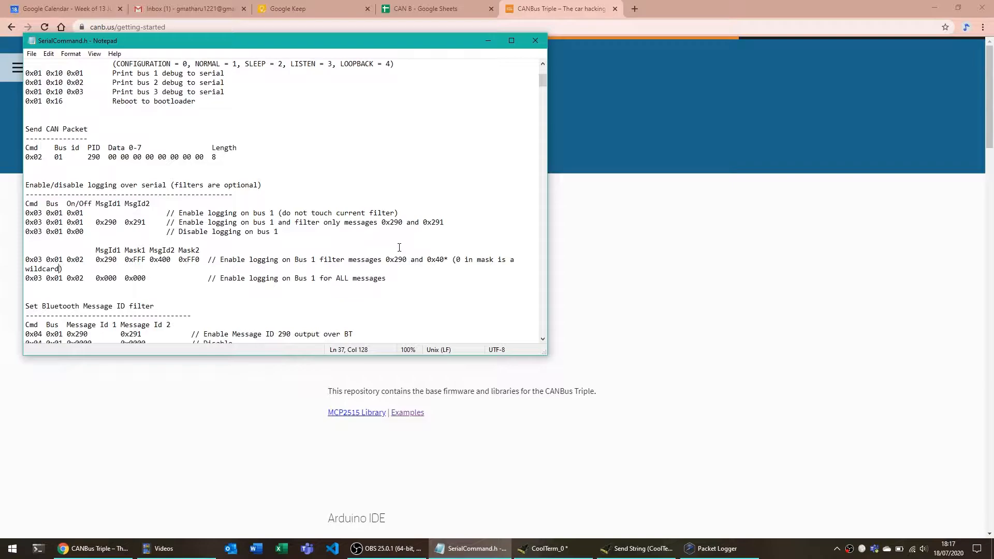
mouse_move(489, 539)
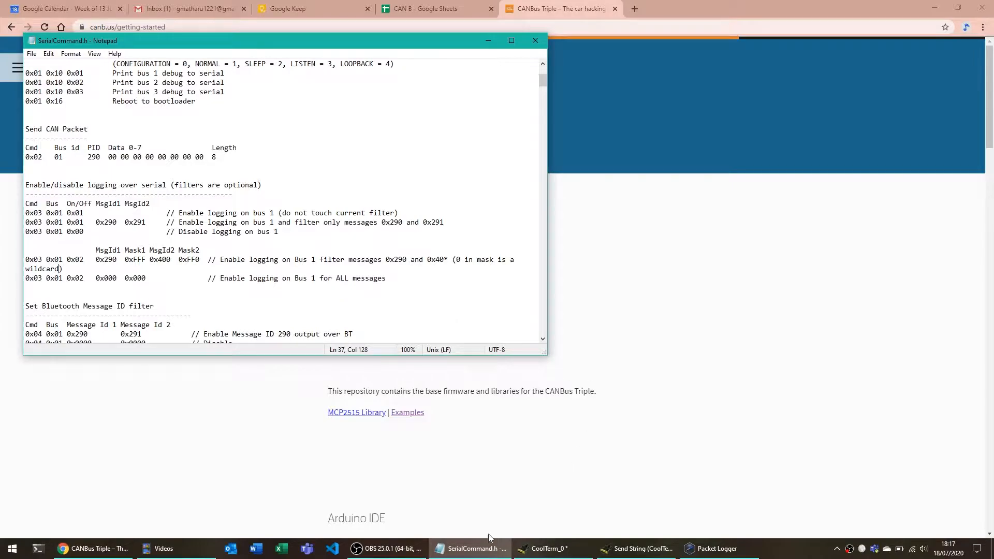